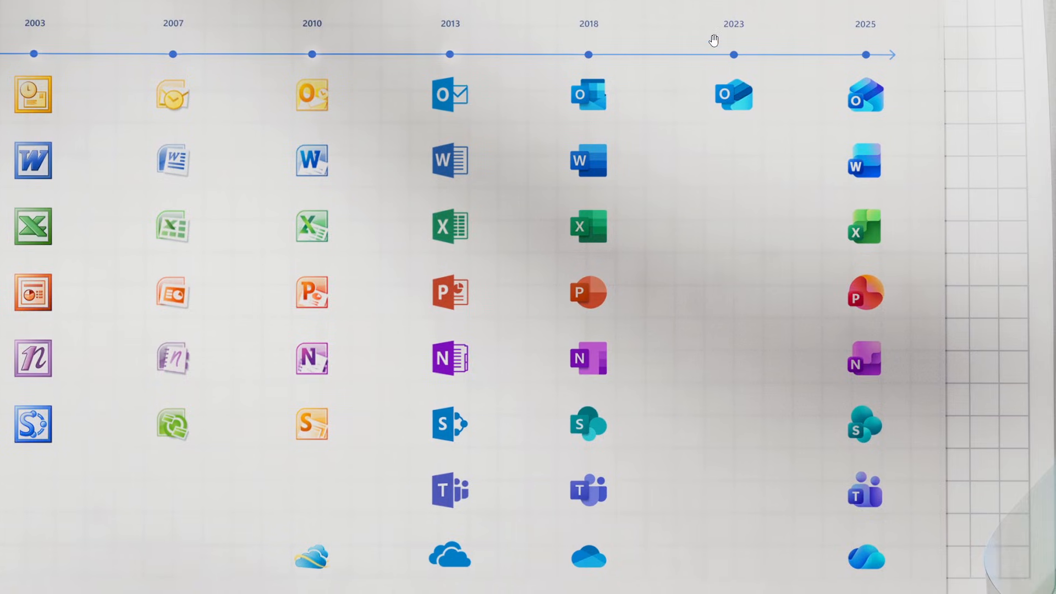
mouse_move(901, 78)
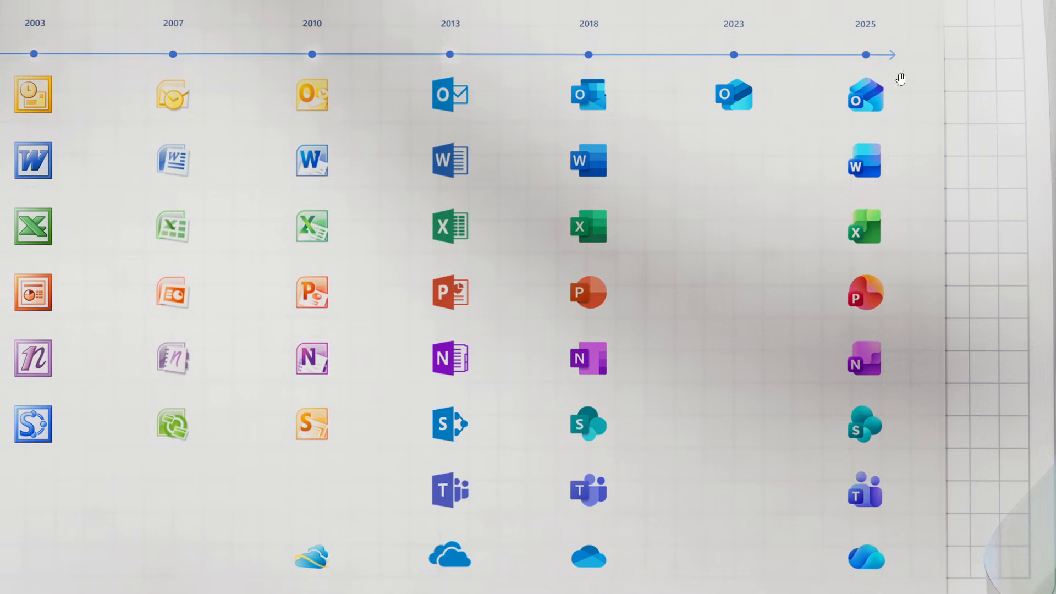